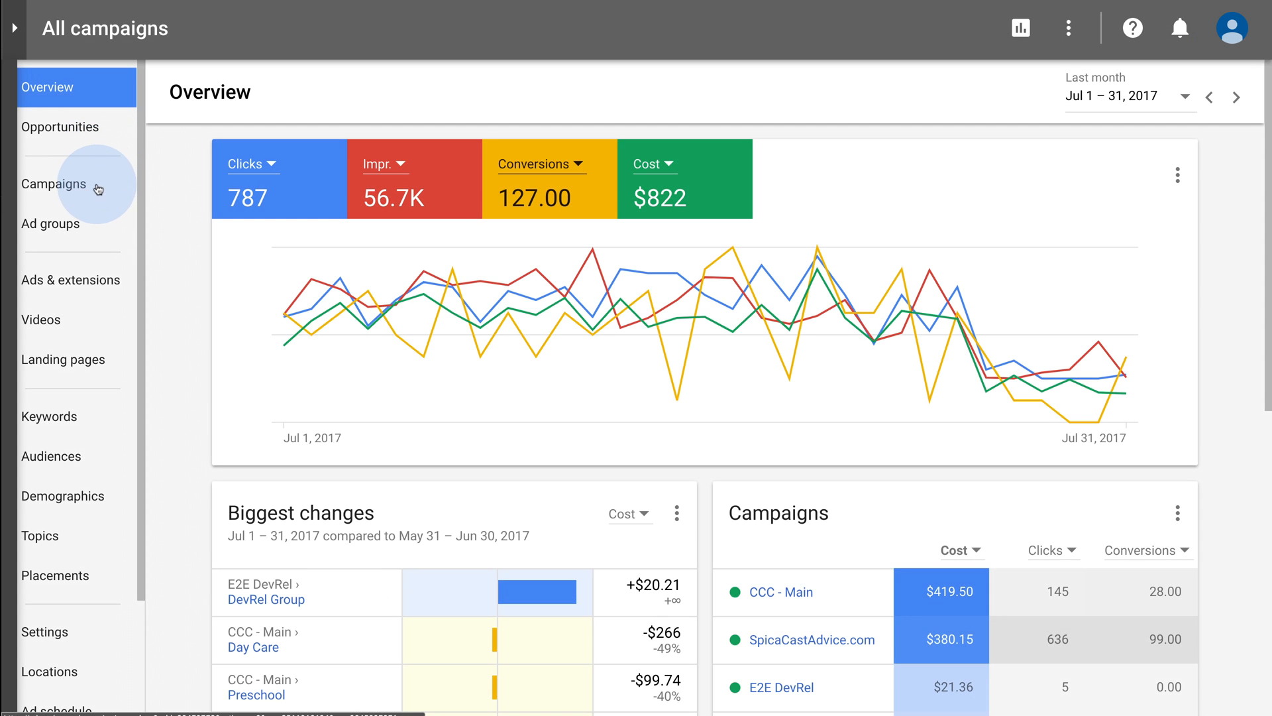
Create a new Universal App campaign for Panda Pop named 'Panda Pop Example UAC'
{"action": "left_click", "coordinate": [55, 182]}
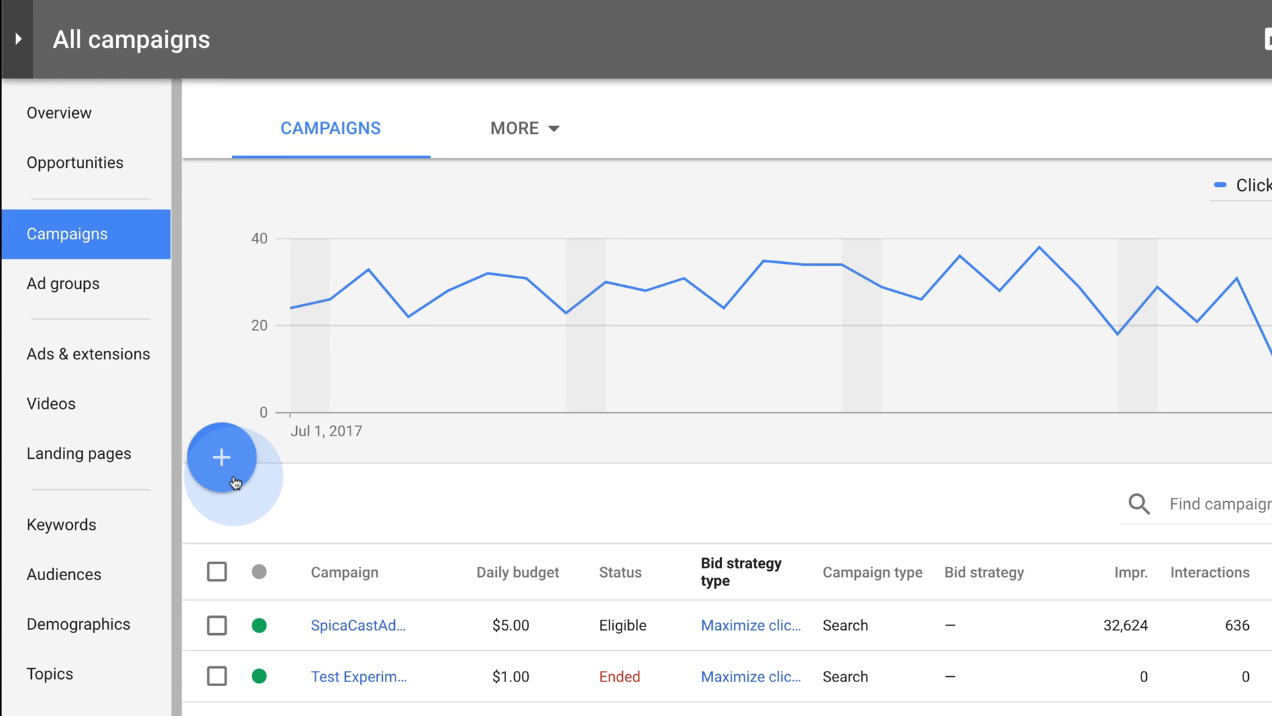
{"action": "left_click", "coordinate": [221, 456]}
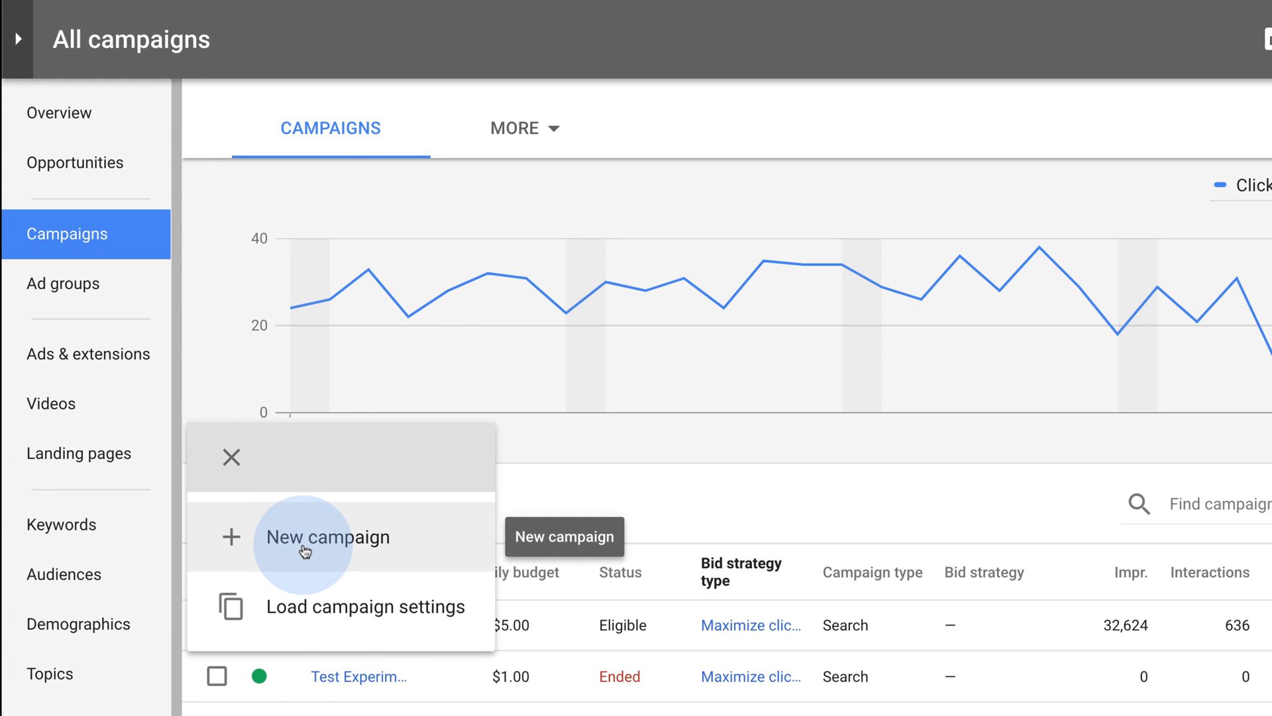
{"action": "left_click", "coordinate": [327, 537]}
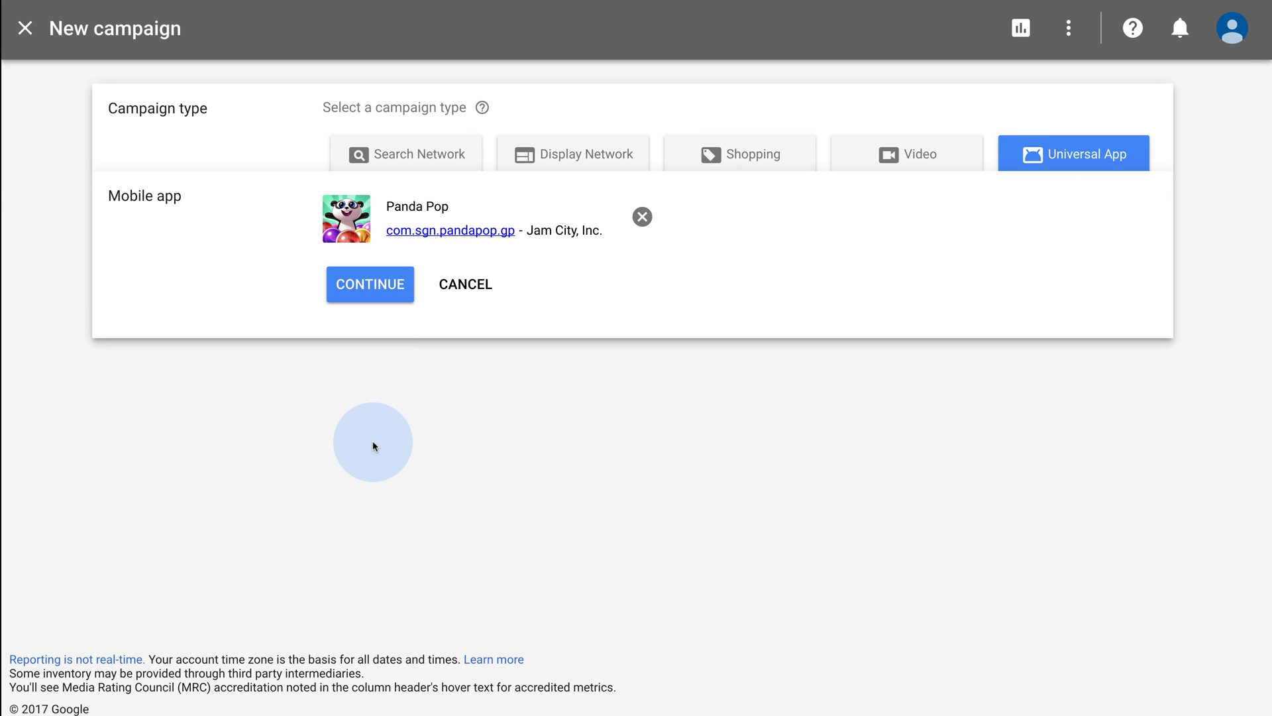
{"action": "left_click", "coordinate": [369, 283]}
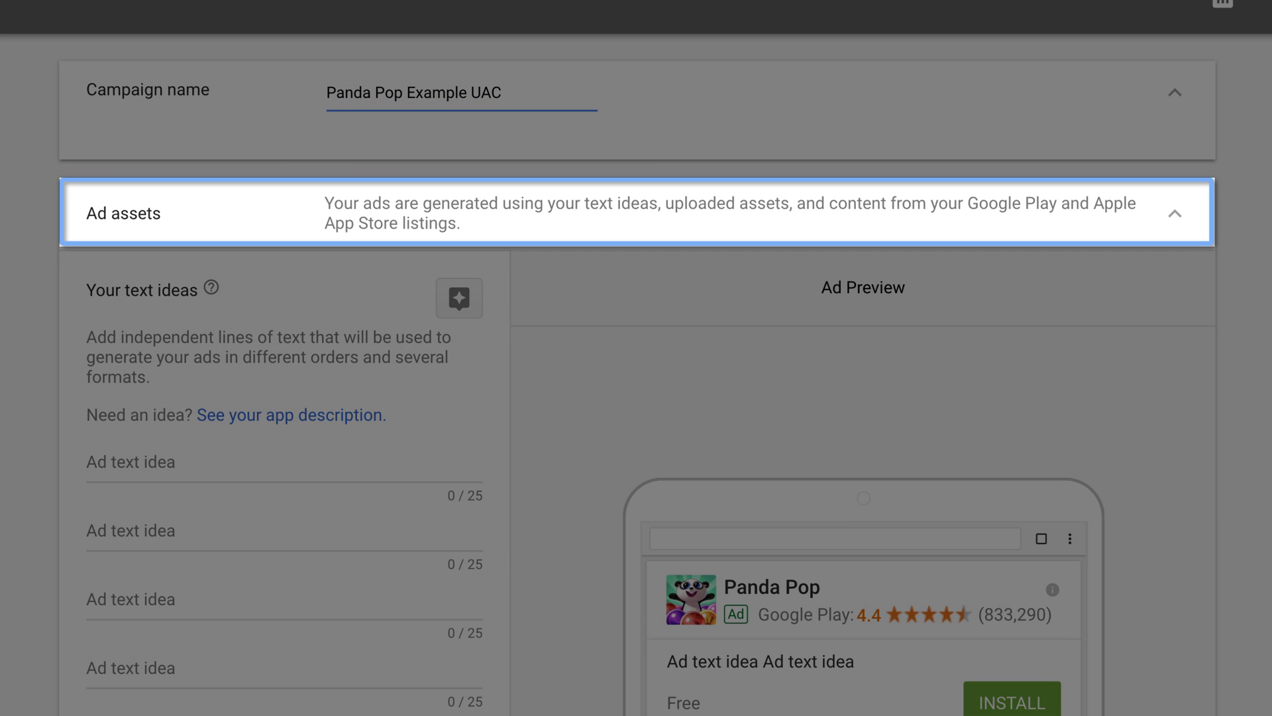
Enter four ad text ideas, add the 'Play Panda Pop!' video and preview the ads
{"action": "left_click", "coordinate": [512, 91]}
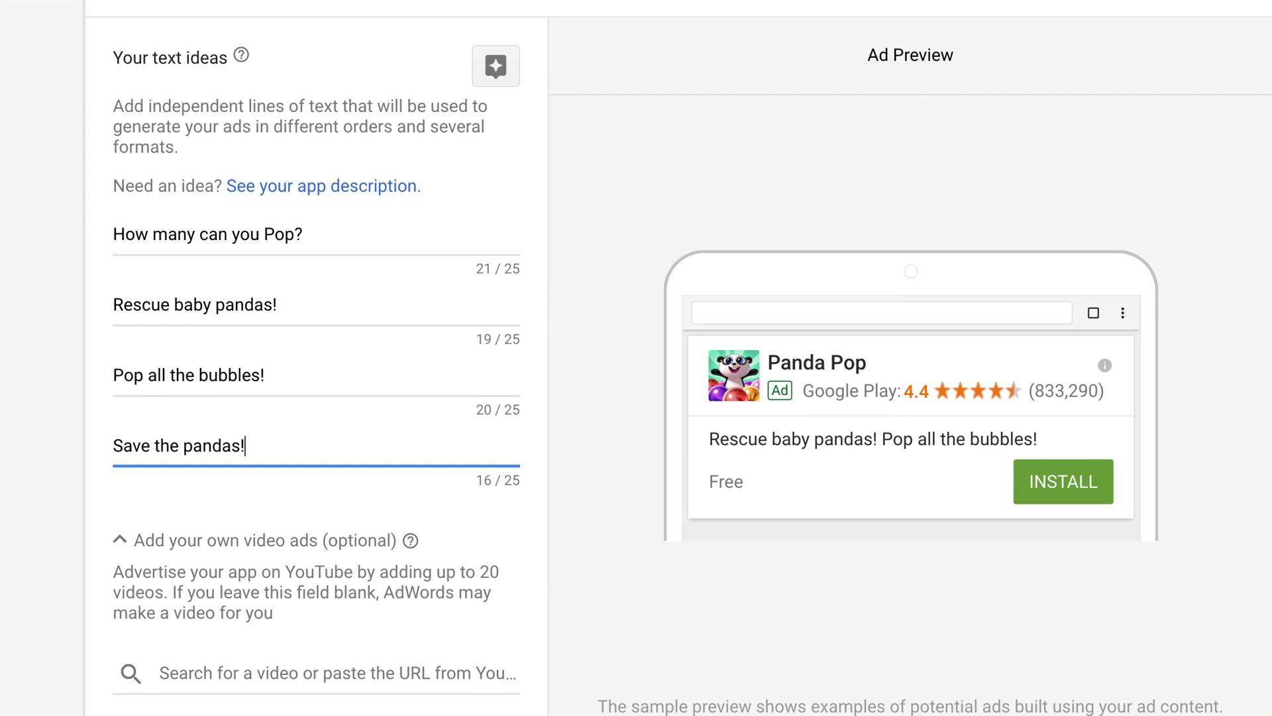
{"action": "scroll", "scroll_direction": "down", "scroll_amount": 3}
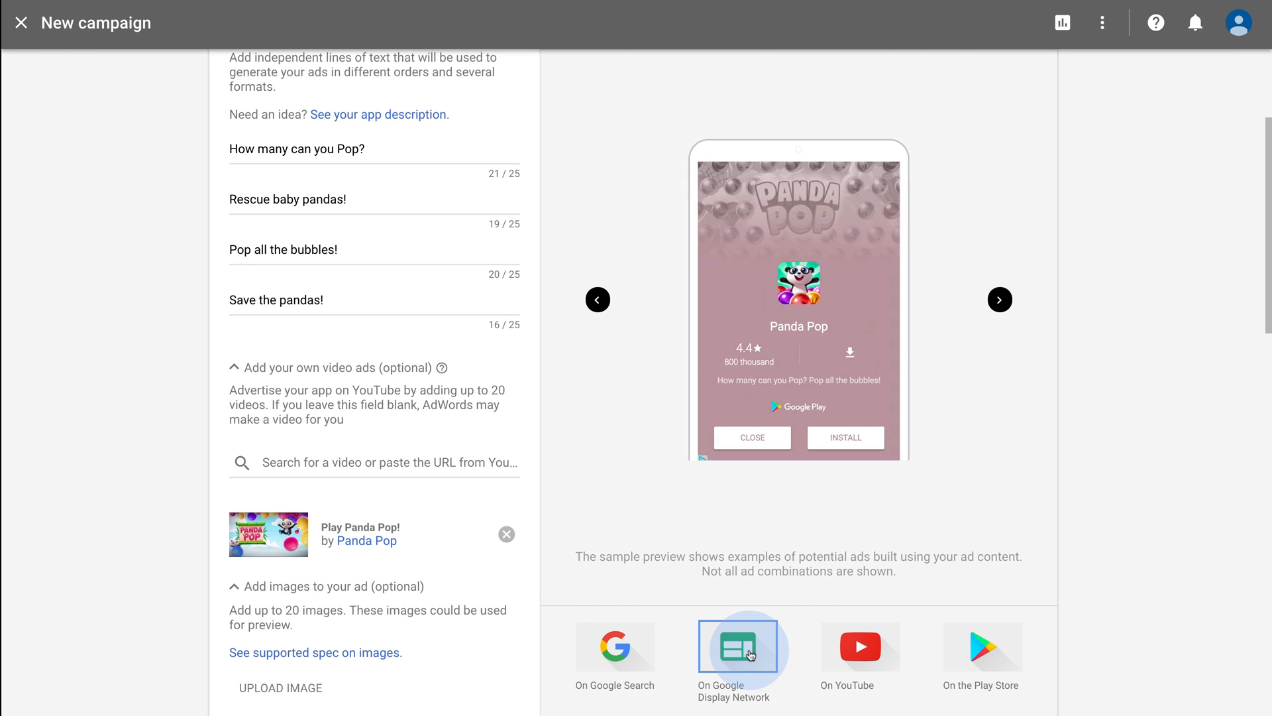
{"action": "left_click", "coordinate": [982, 647]}
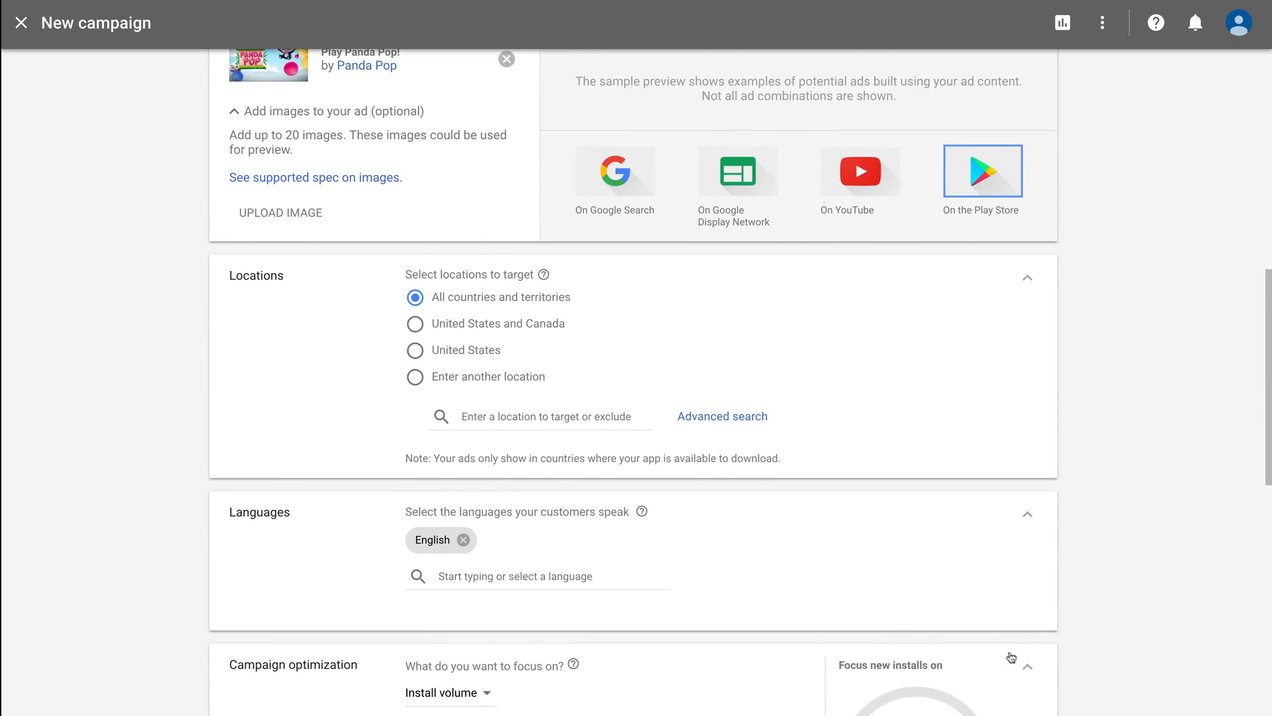
Keep Install volume as the campaign focus and go to conversion tracking setup for in-app actions
{"action": "scroll", "scroll_direction": "down", "scroll_amount": 3}
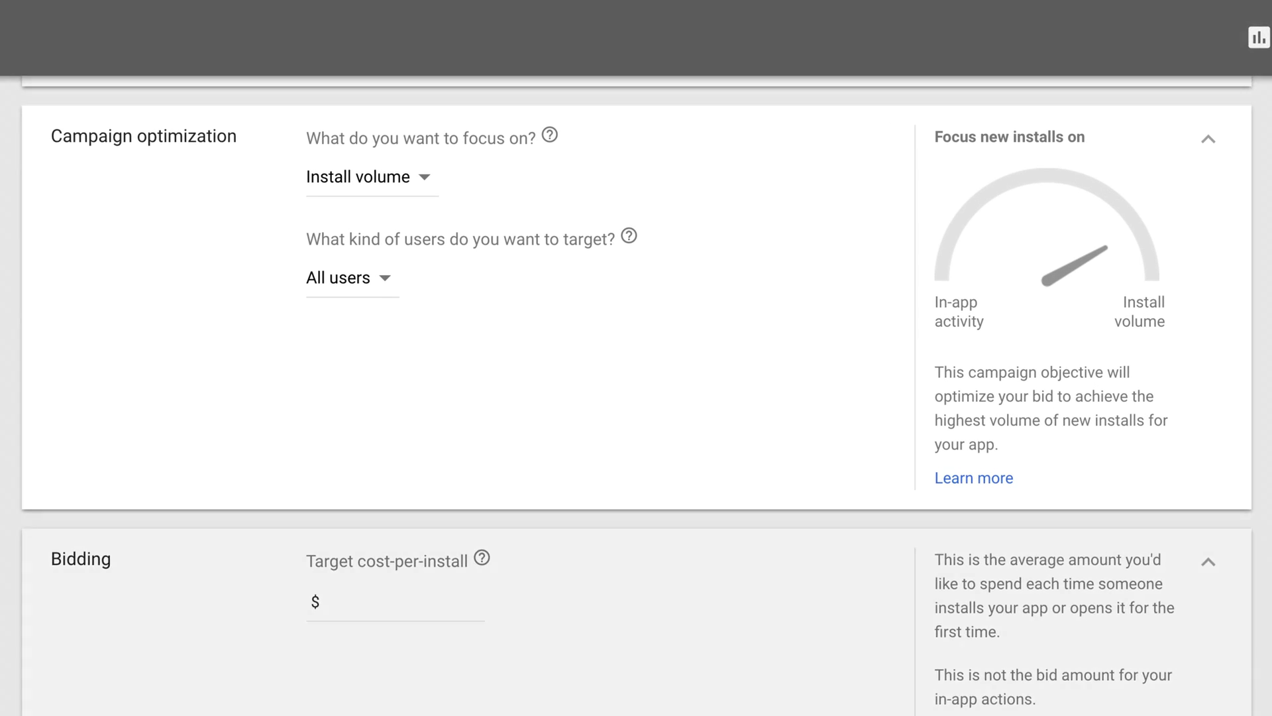
{"action": "left_click", "coordinate": [360, 176]}
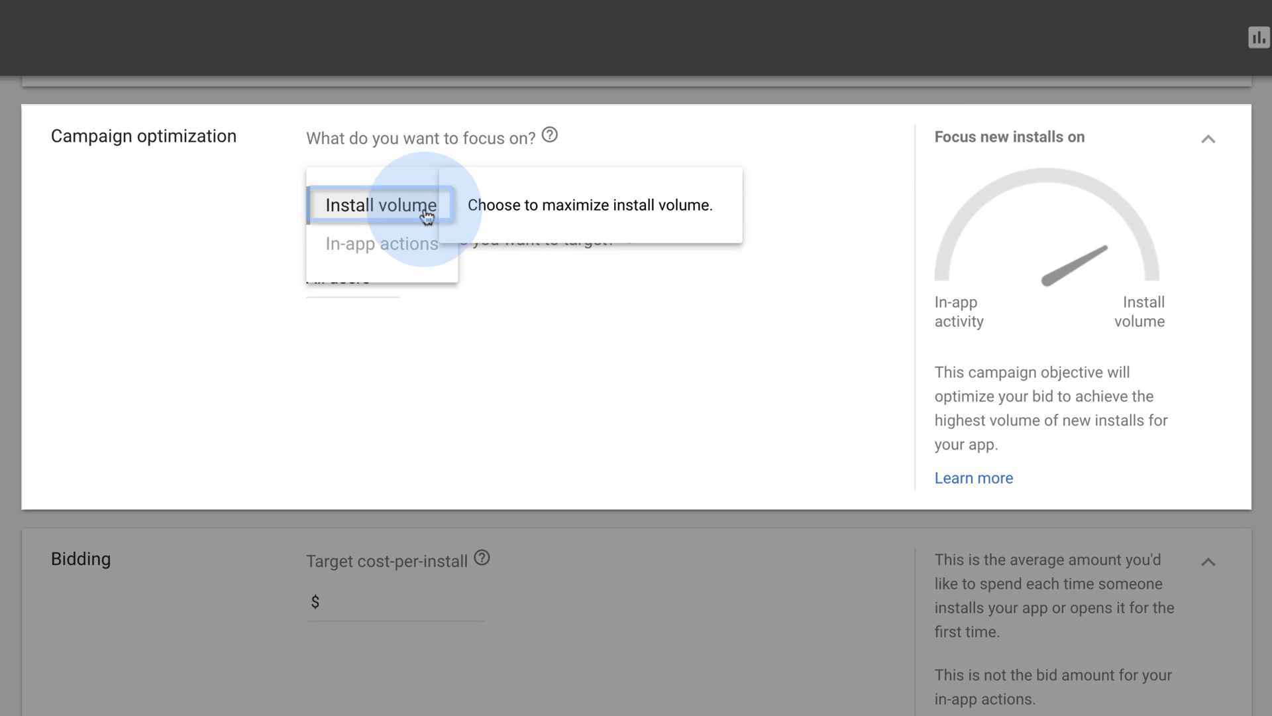
{"action": "left_click", "coordinate": [380, 204]}
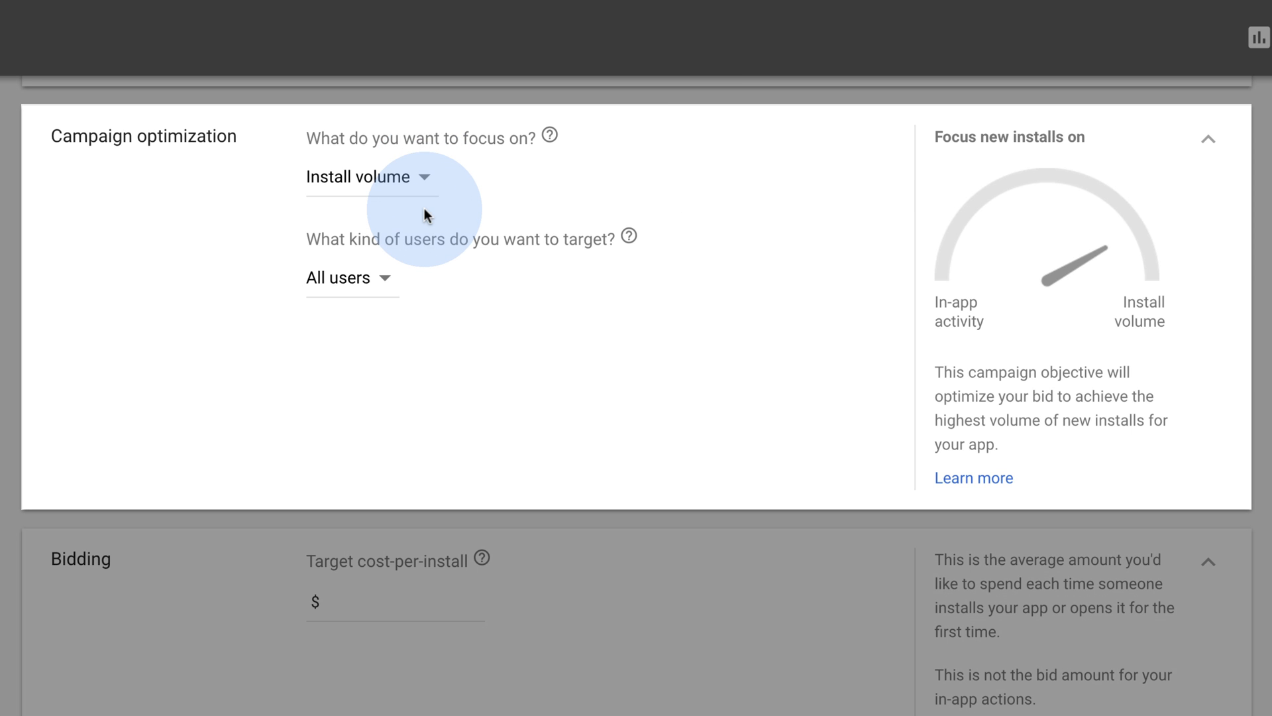
{"action": "left_click", "coordinate": [363, 176]}
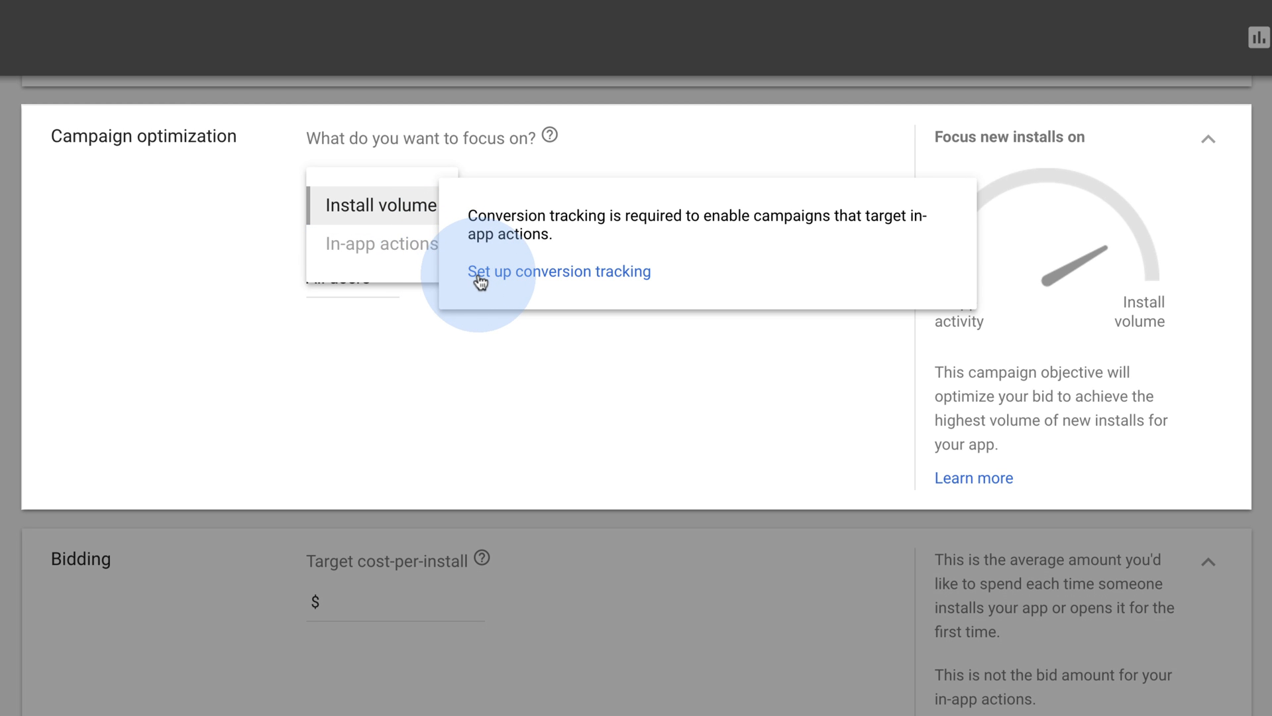
{"action": "left_click", "coordinate": [559, 271]}
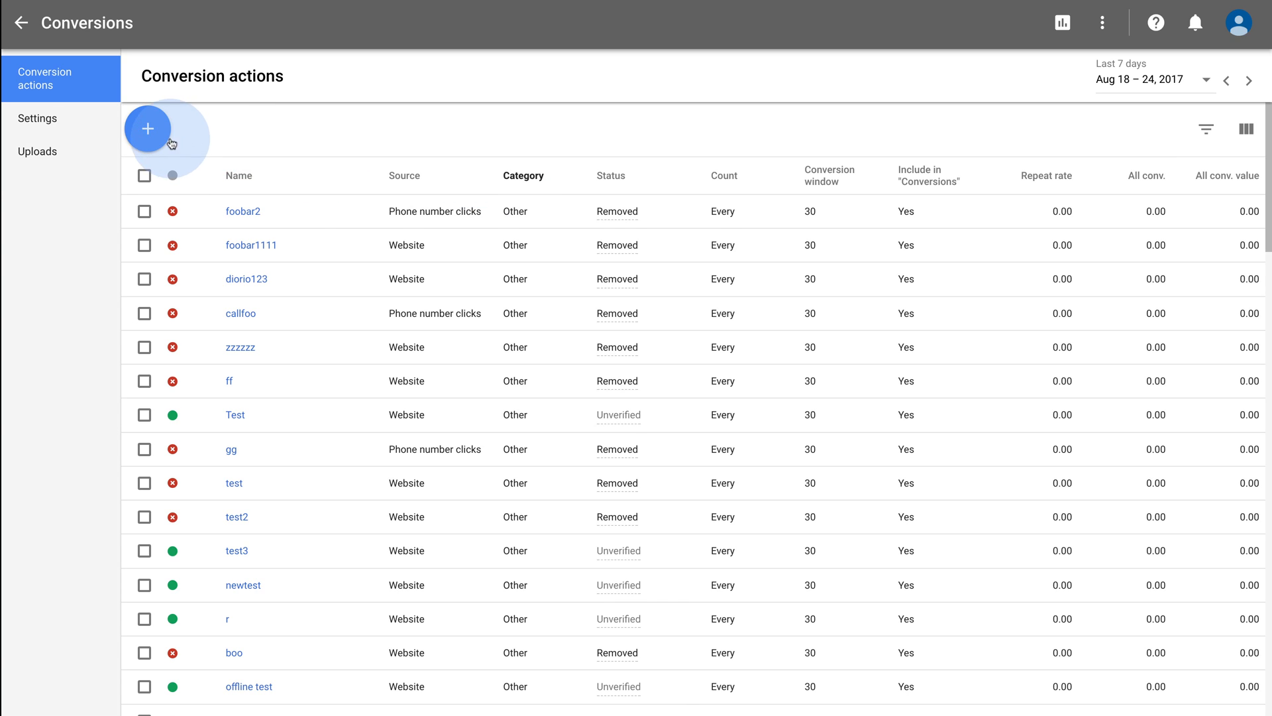
Begin a new App conversion action, then return to the campaign's Bidding section
{"action": "left_click", "coordinate": [147, 128]}
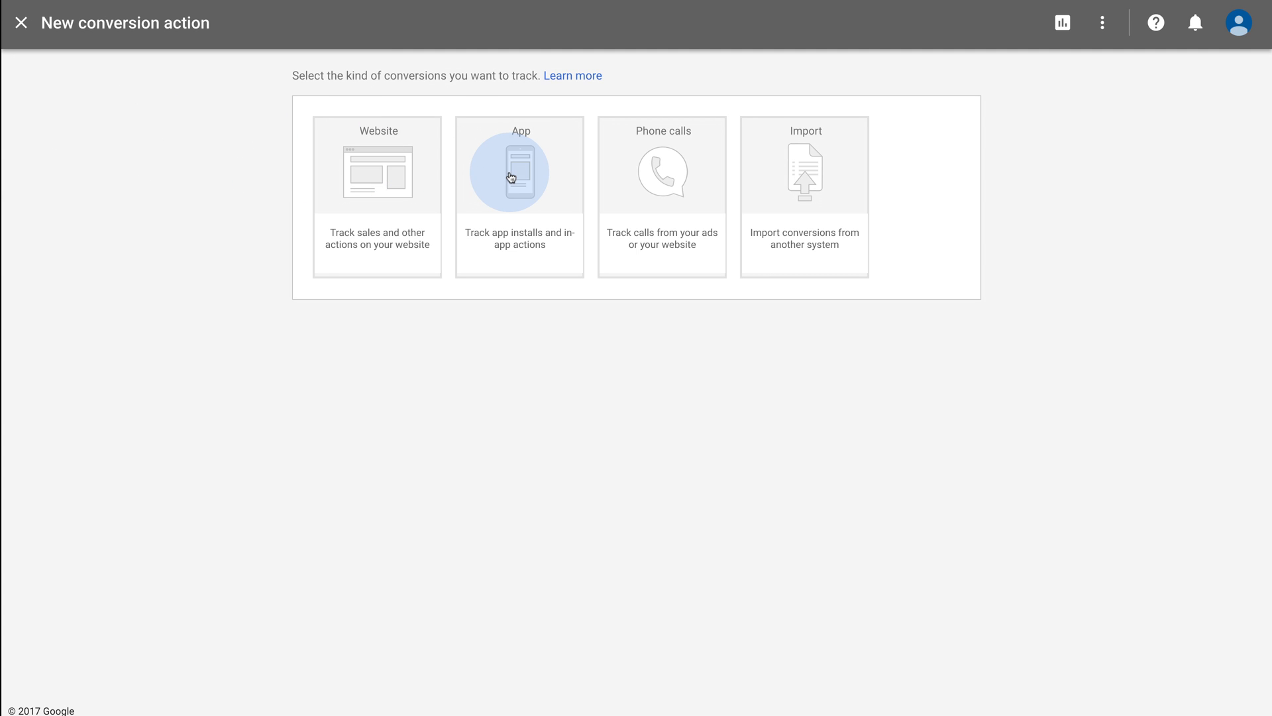
{"action": "left_click", "coordinate": [520, 170]}
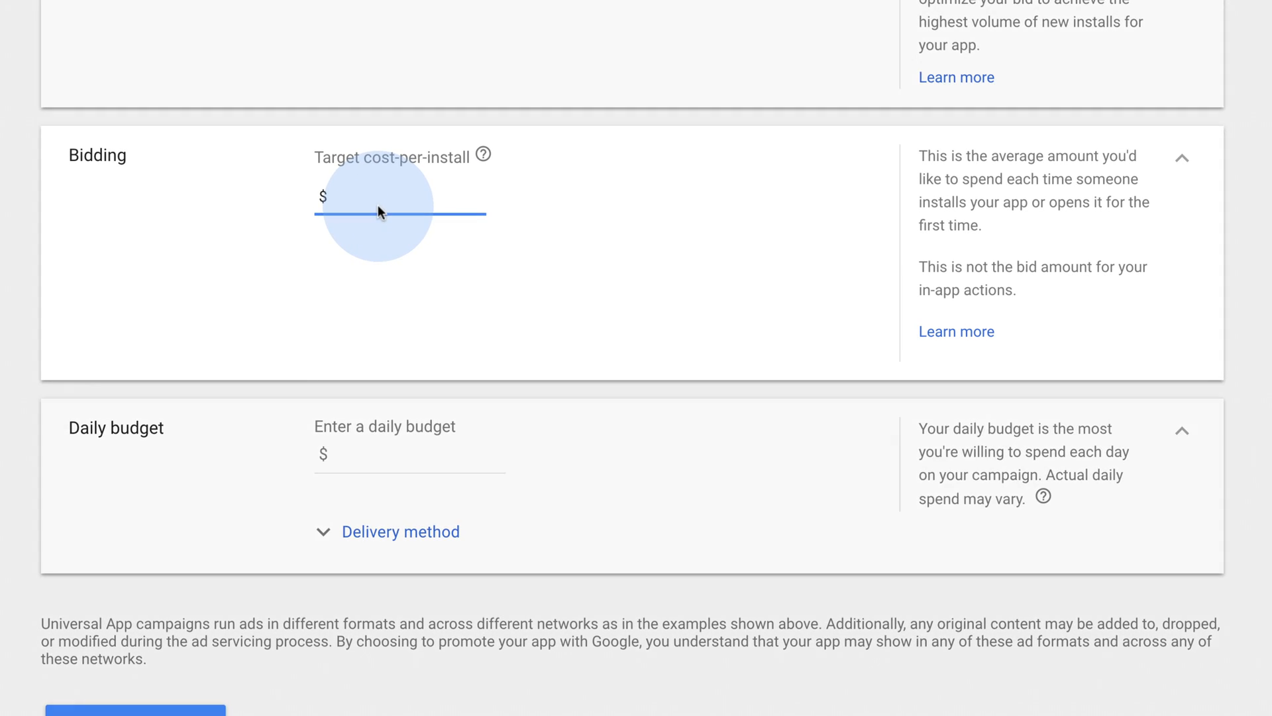
Set a $20.00 target cost-per-install and $1,000.00 daily budget and save the campaign
{"action": "type", "text": "20.00"}
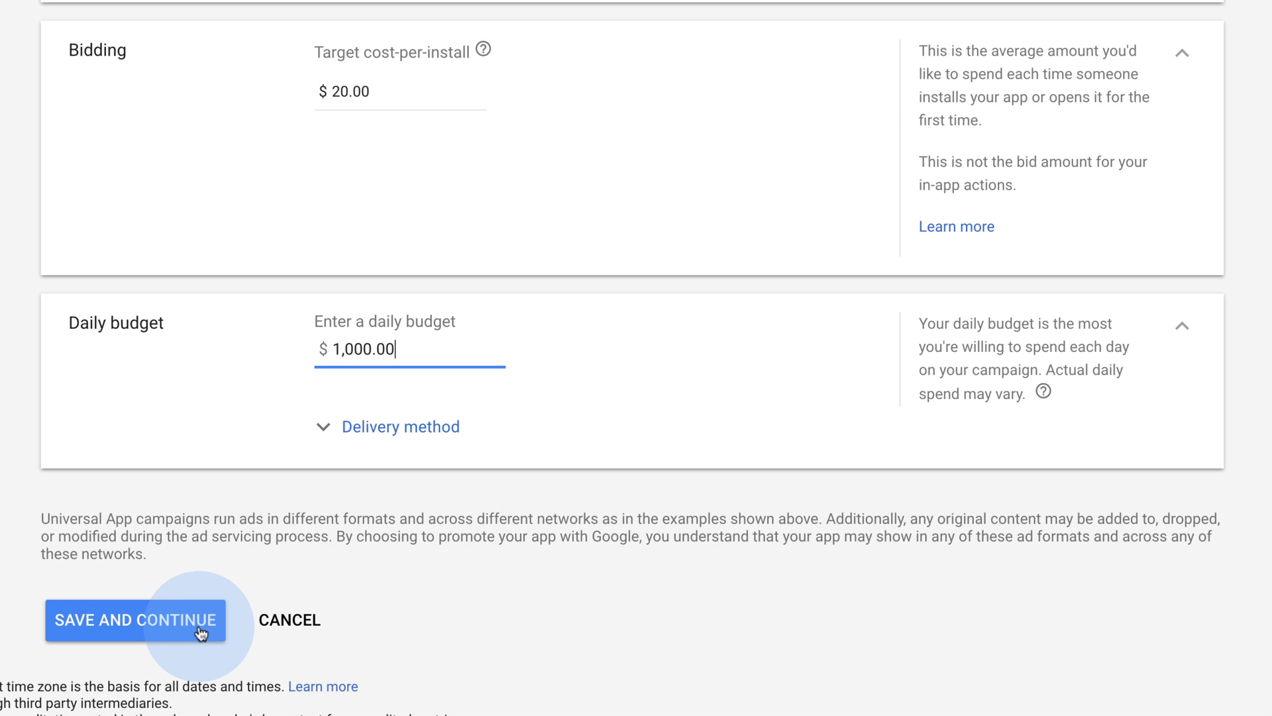
{"action": "left_click", "coordinate": [136, 620]}
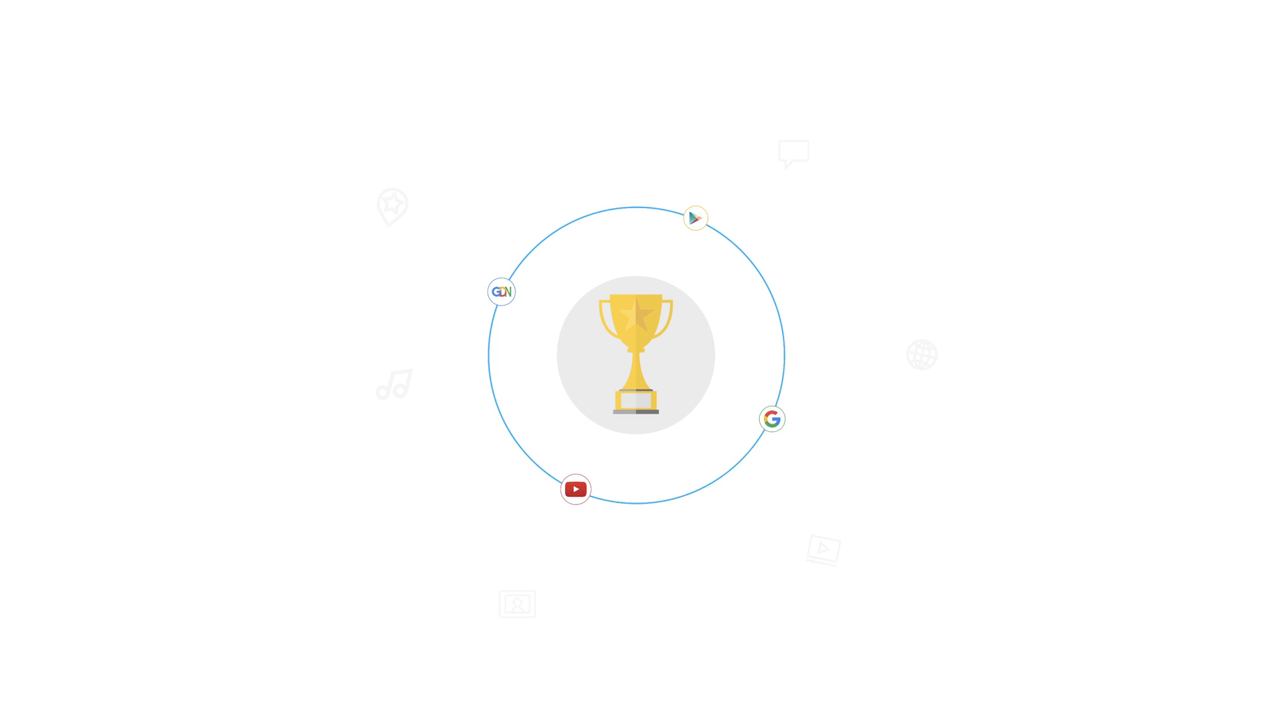